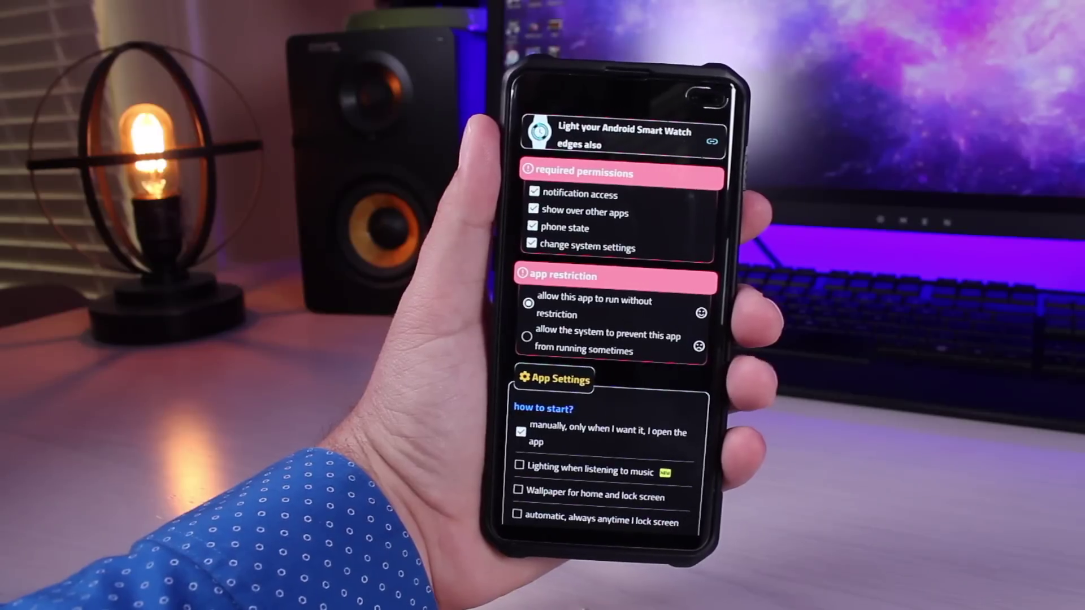
Scroll past permissions and App Settings to reach the notification trigger options
{"action": "scroll", "scroll_direction": "down", "scroll_amount": 3}
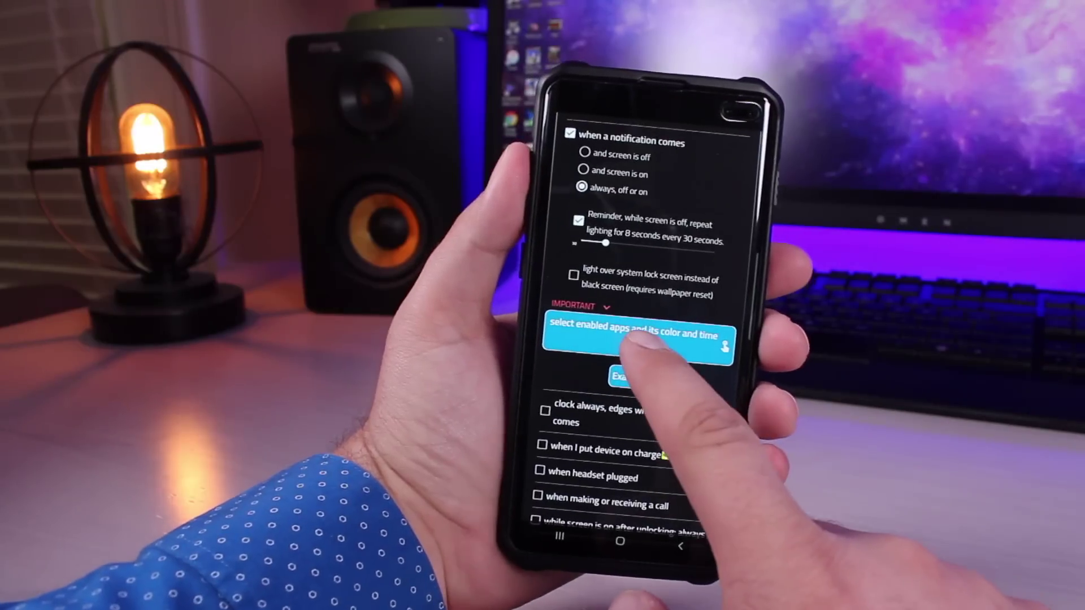
Open 'select enabled apps and its color and time' to reach the closing-gesture options
{"action": "left_click", "coordinate": [637, 339]}
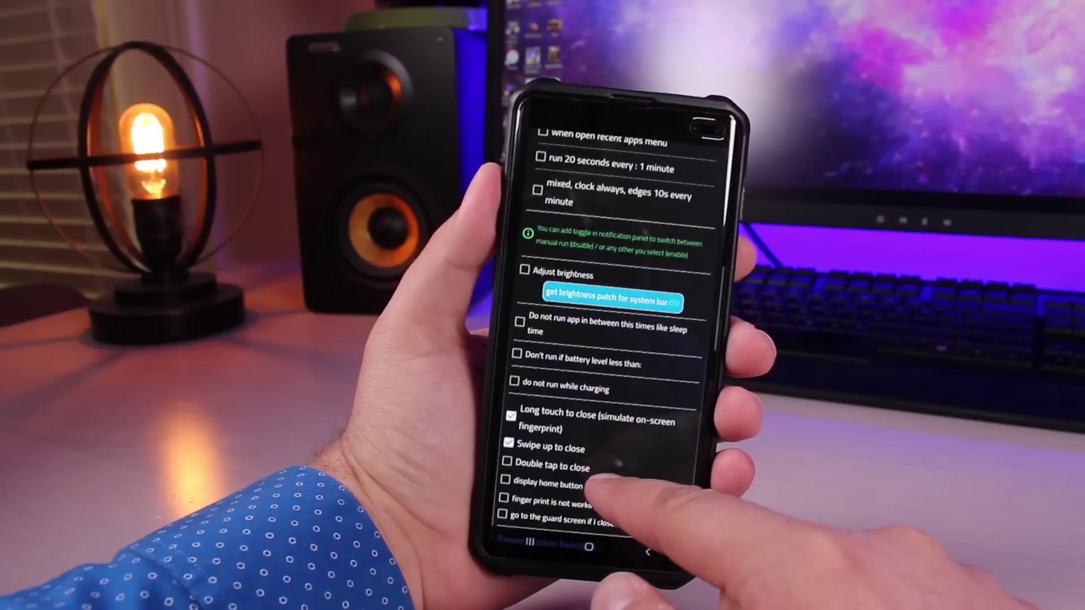
Scroll down to the edge lighting options for notch-only, crash style, narrow edges and curved corners
{"action": "scroll", "scroll_direction": "down", "scroll_amount": 3}
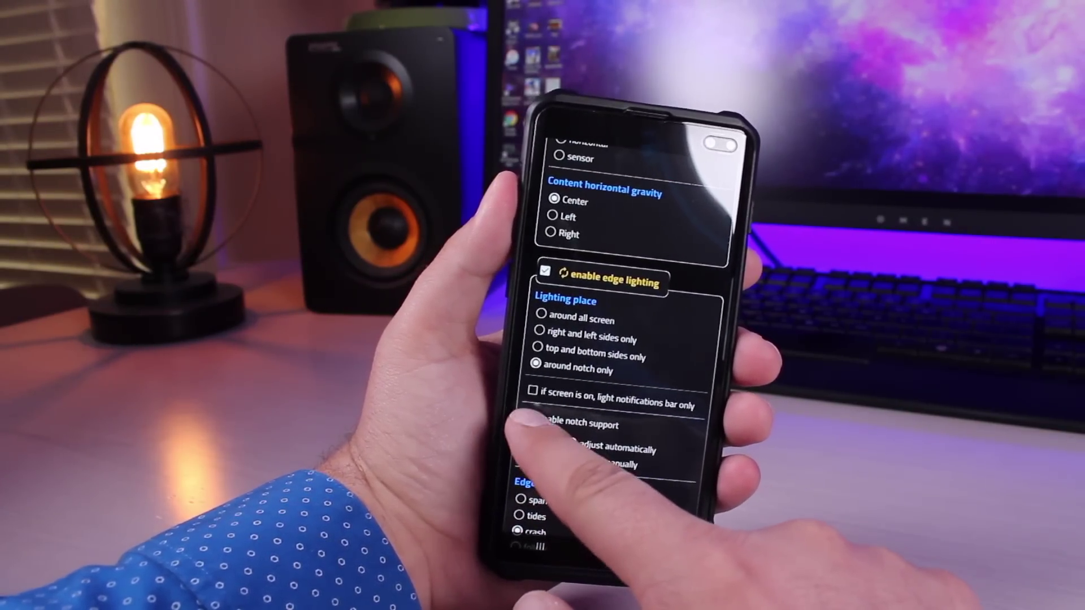
{"action": "scroll", "scroll_direction": "down", "scroll_amount": 3}
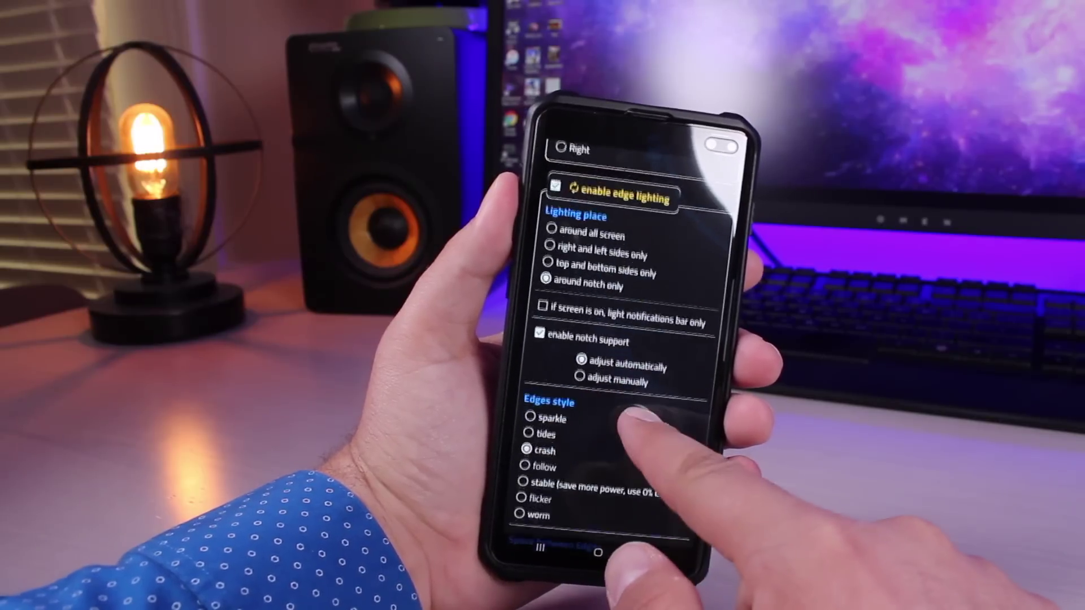
{"action": "scroll", "scroll_direction": "down", "scroll_amount": 3}
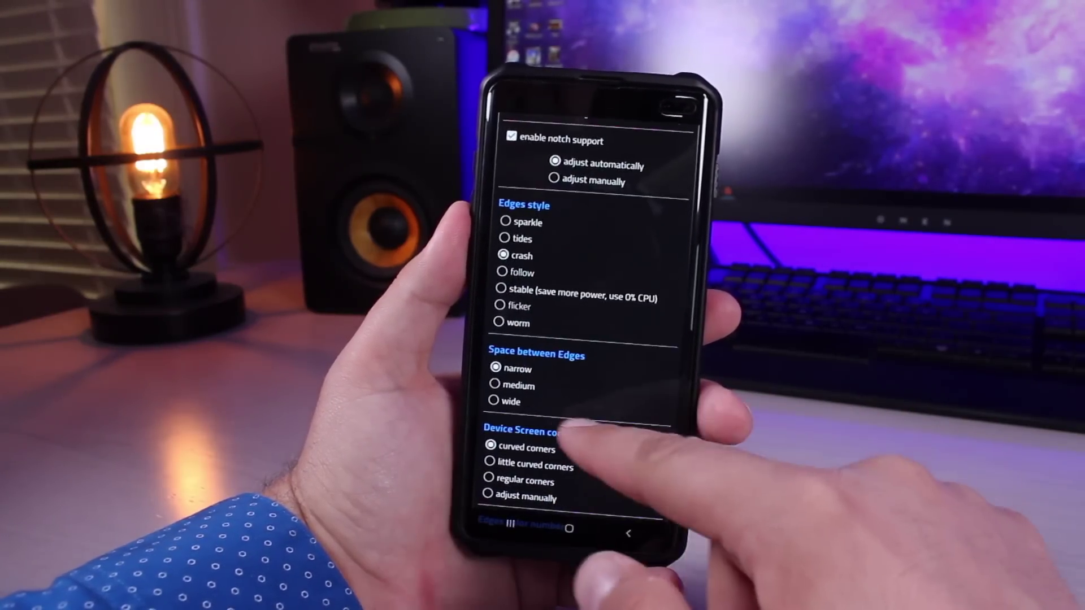
{"action": "scroll", "scroll_direction": "down", "scroll_amount": 3}
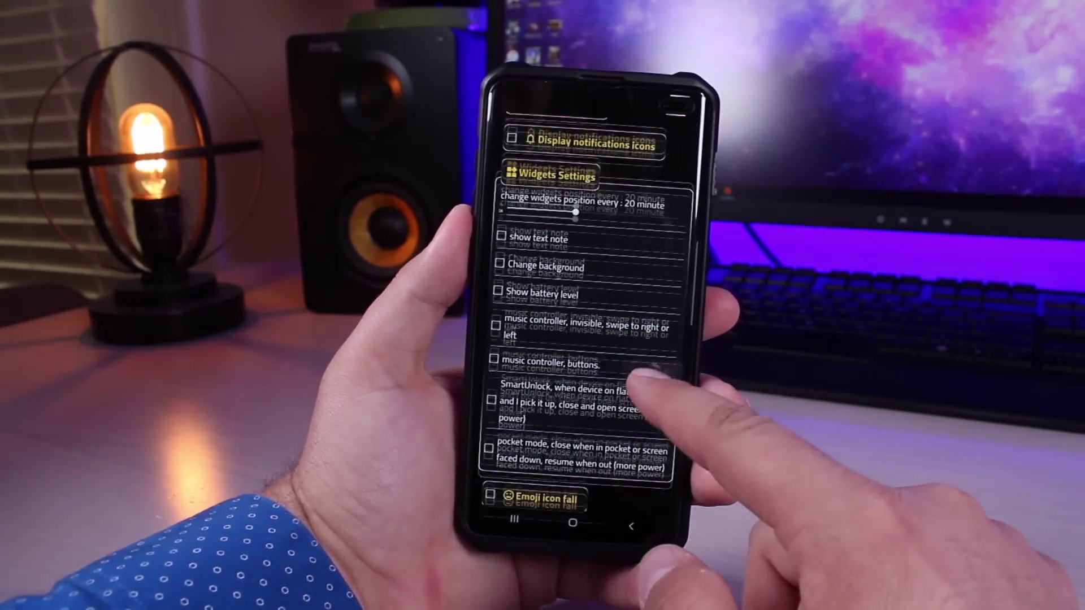
{"action": "scroll", "scroll_direction": "up", "scroll_amount": 3}
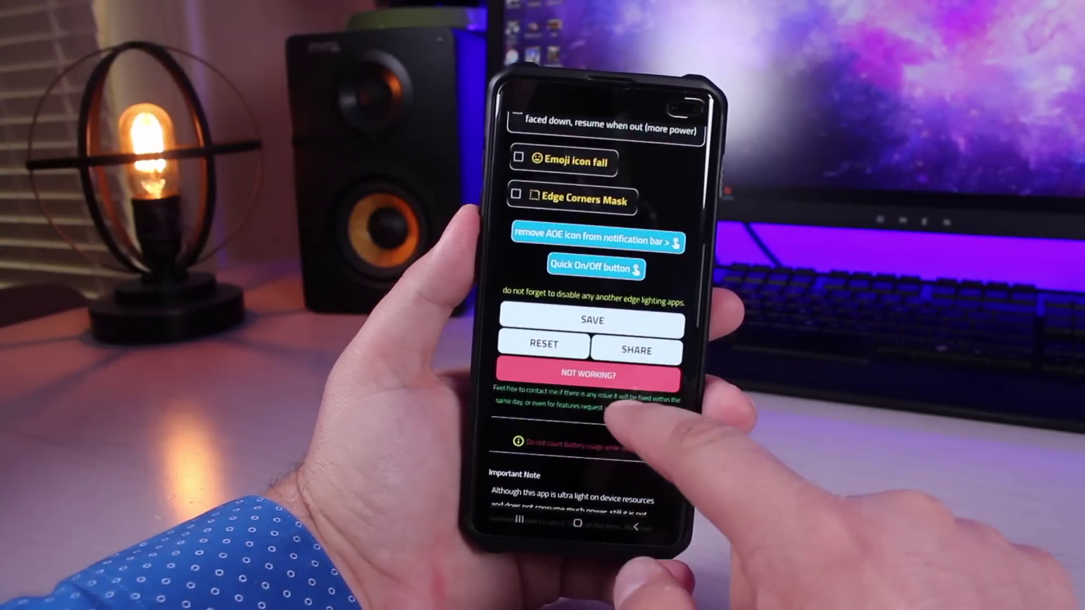